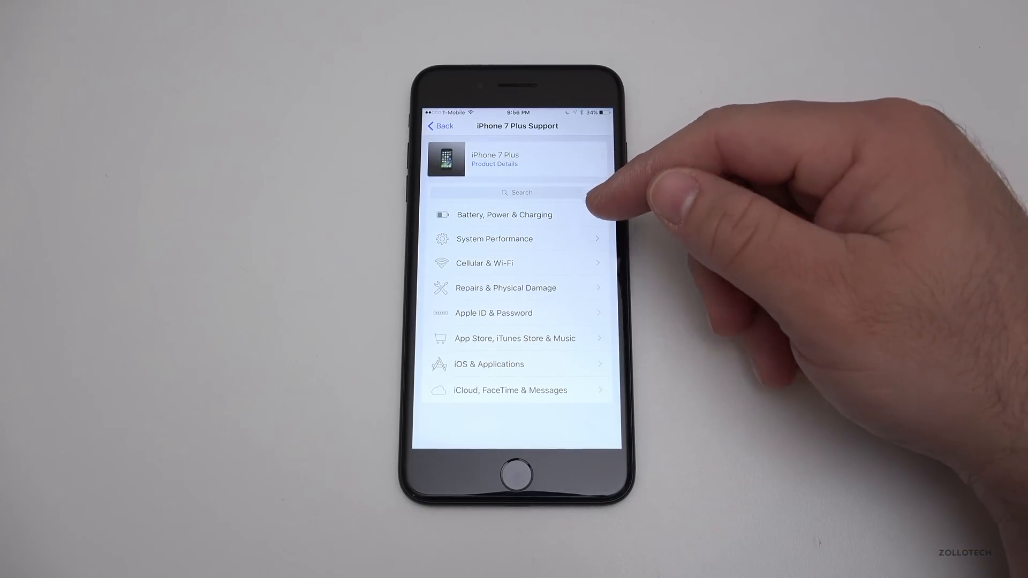
- Open the Battery, Power & Charging topics for the iPhone 7 Plus
{"action": "left_click", "coordinate": [495, 159]}
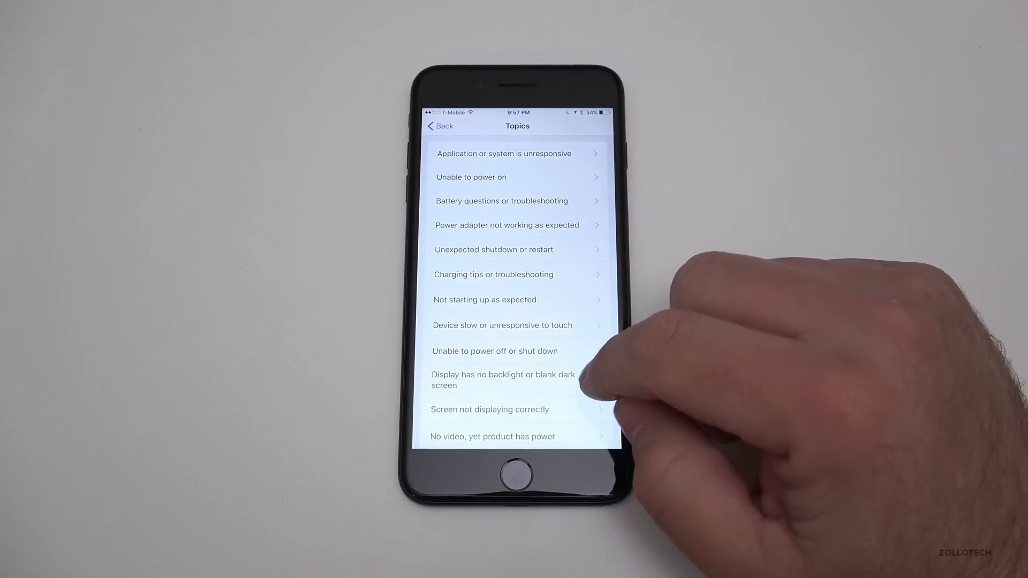
- Choose the 'Not charging when connected' issue from the Topics list
{"action": "scroll", "scroll_direction": "down", "scroll_amount": 3}
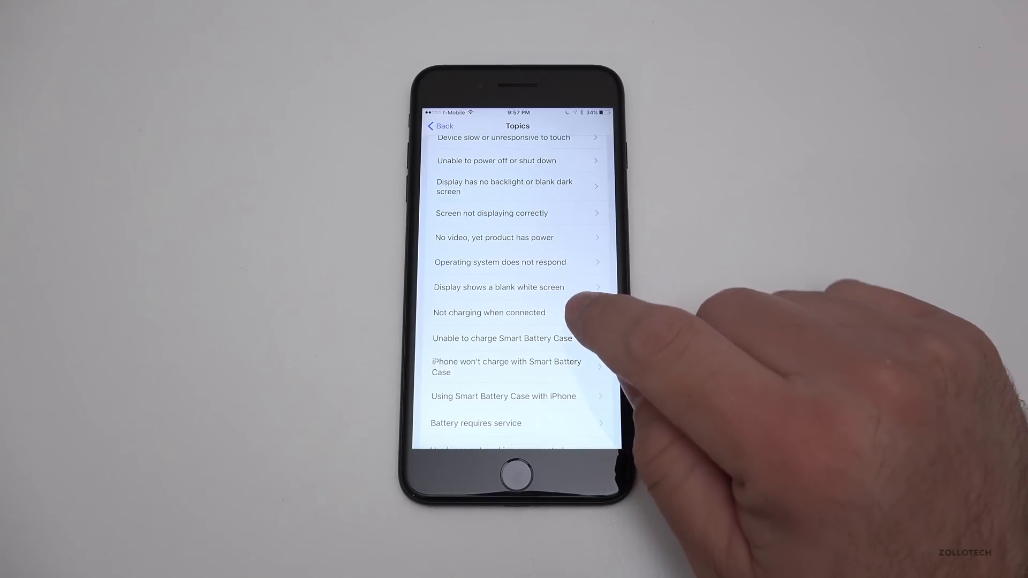
{"action": "left_click", "coordinate": [489, 313]}
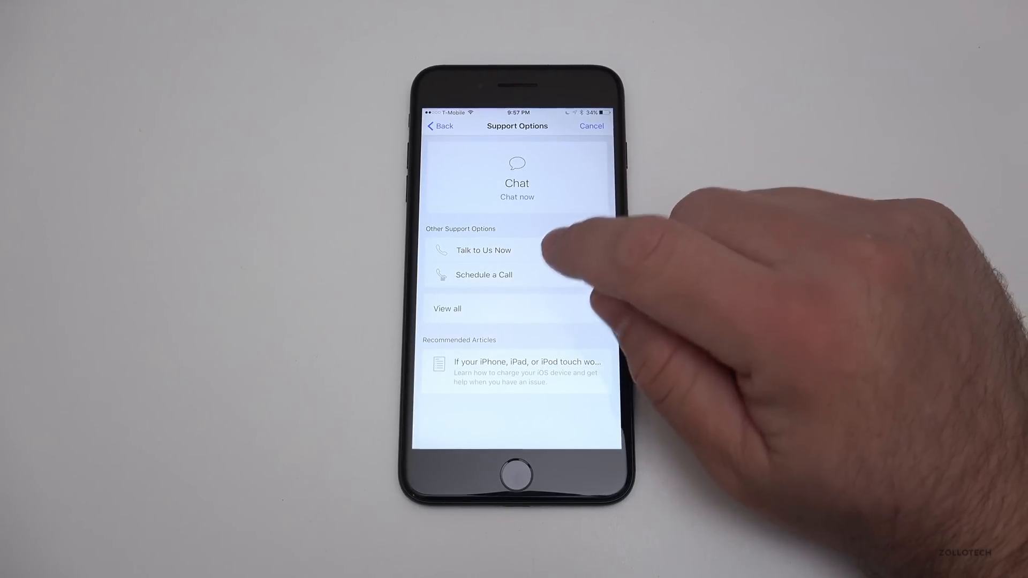
{"action": "mouse_move", "coordinate": [590, 295]}
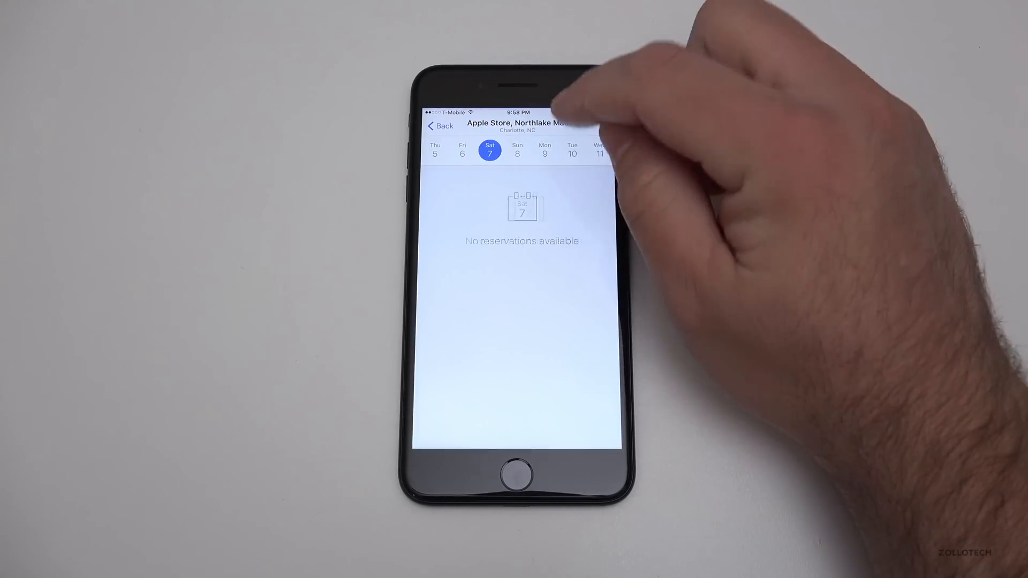
- Check Tuesday 10 for reservations, then go back to iPhone 7 Plus Support
{"action": "left_click", "coordinate": [572, 150]}
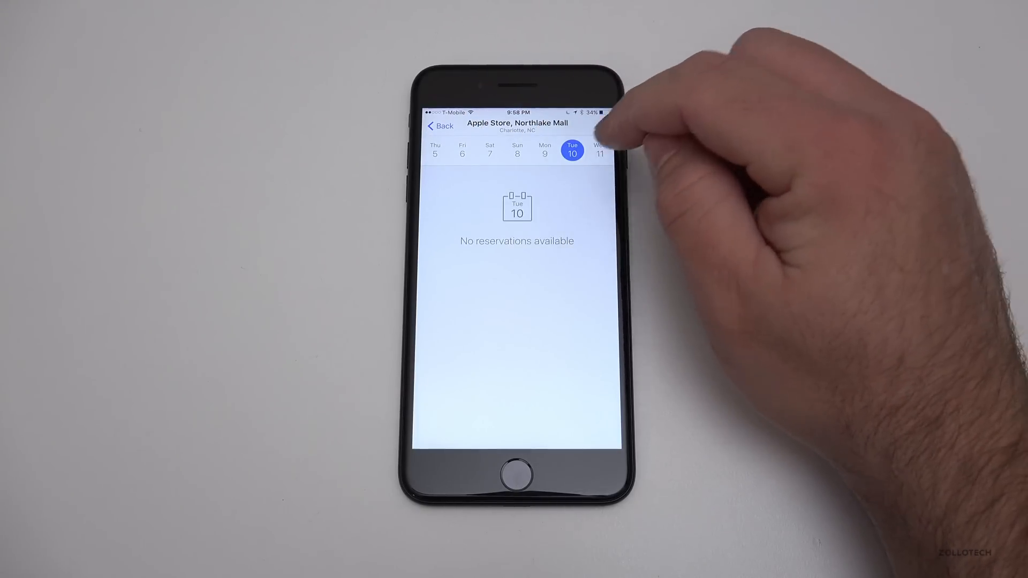
{"action": "left_click", "coordinate": [599, 152]}
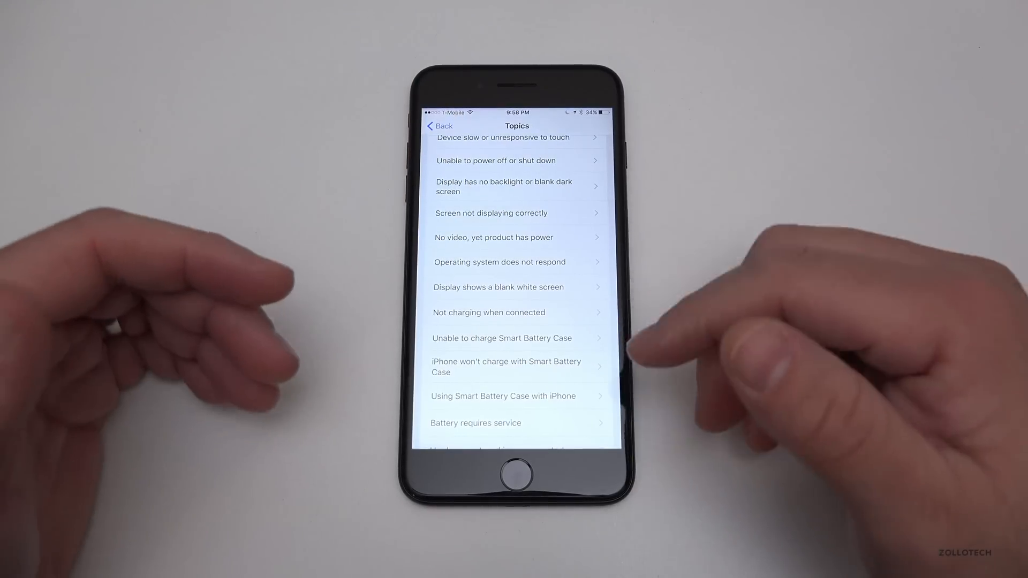
{"action": "left_click", "coordinate": [438, 126]}
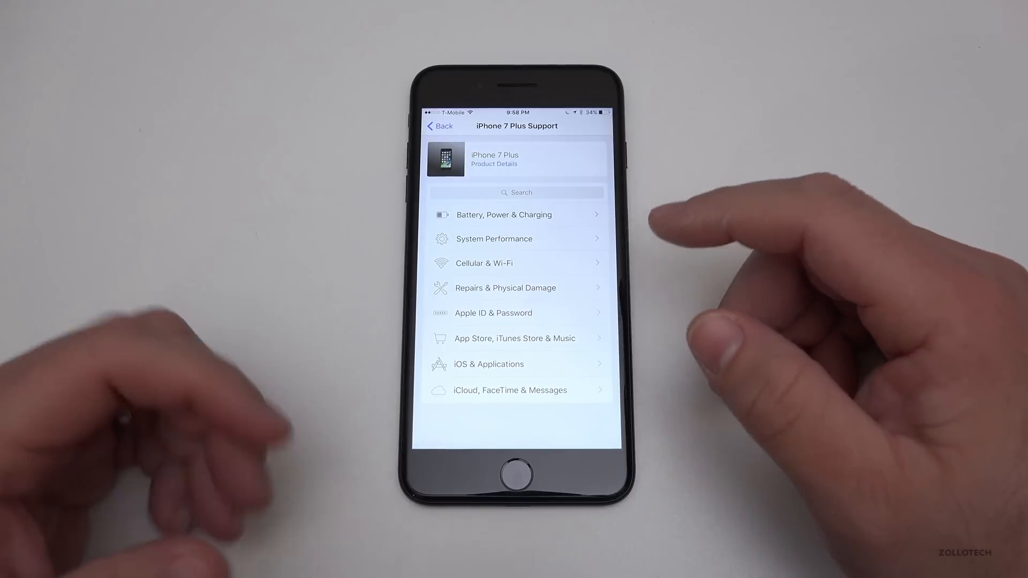